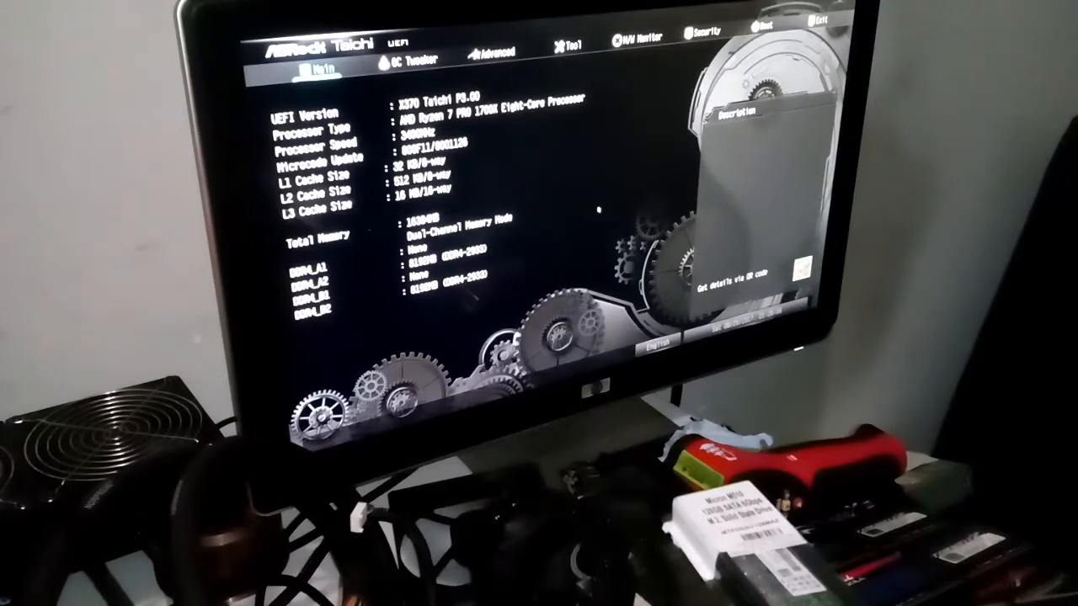
Review the OC Tweaker overclock values, then move to the Advanced configuration page.
{"action": "left_click", "coordinate": [413, 63]}
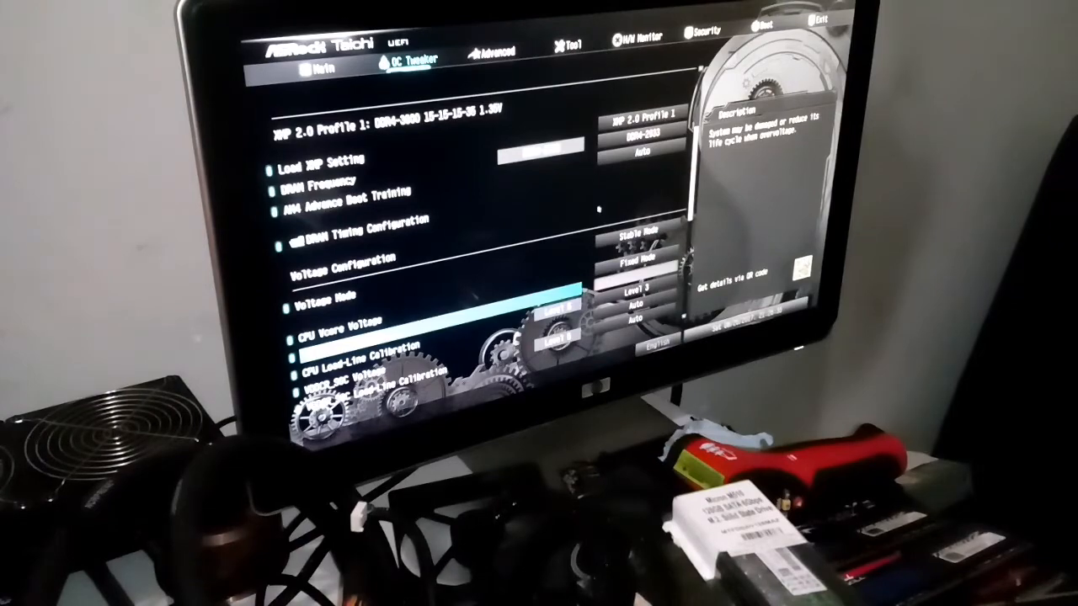
{"action": "left_click", "coordinate": [491, 50]}
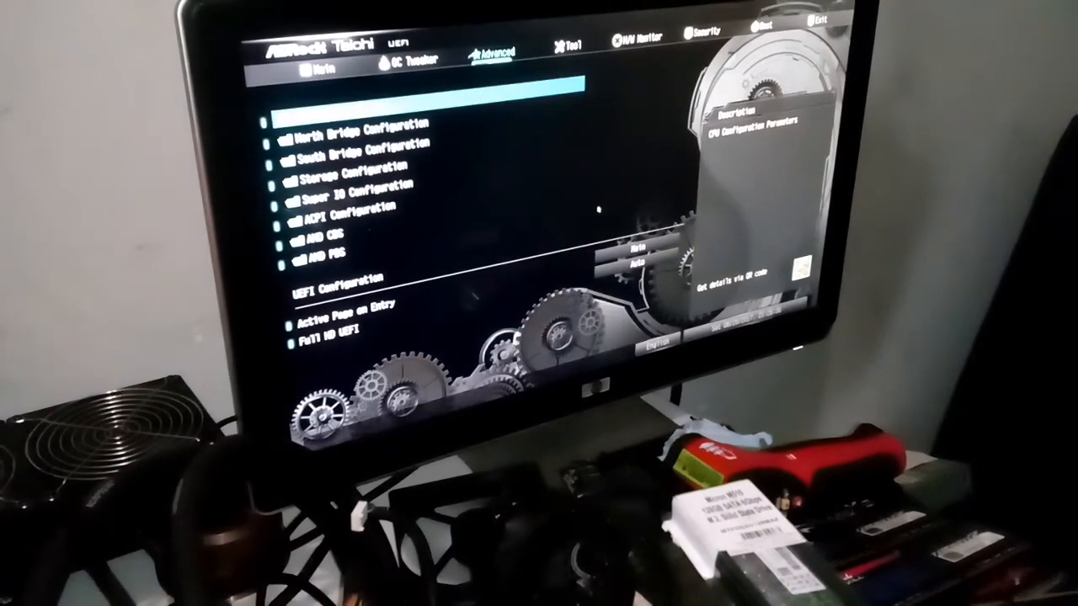
{"action": "left_click", "coordinate": [408, 57]}
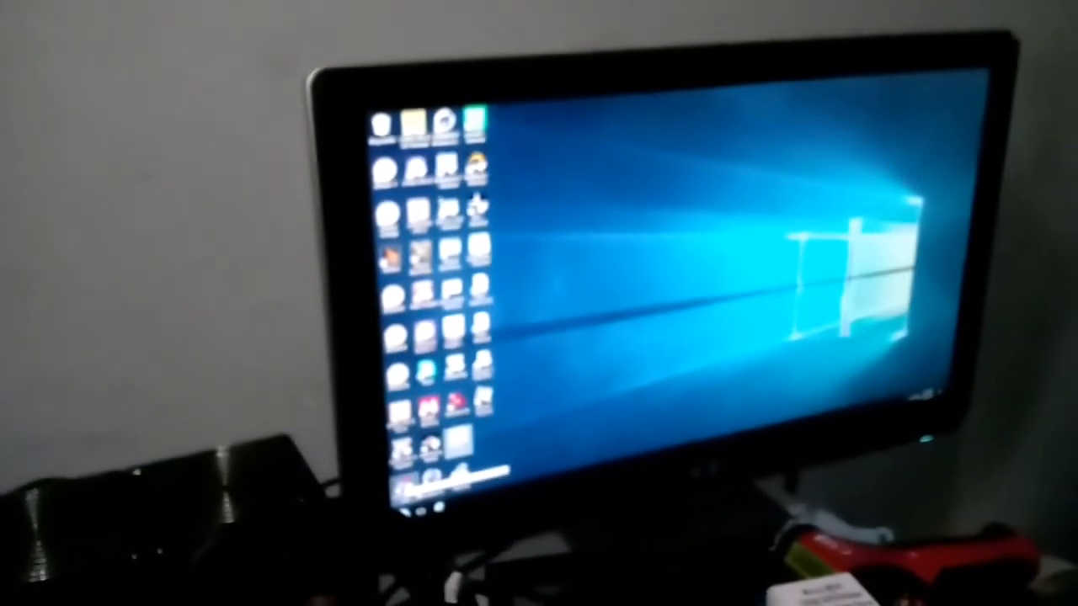
{"action": "left_click", "coordinate": [413, 497]}
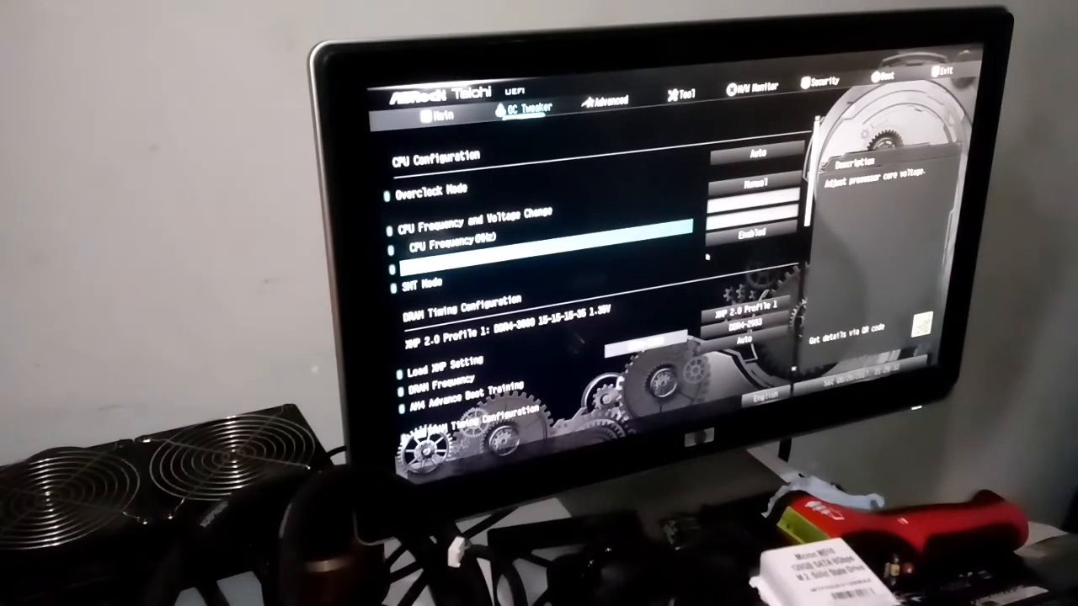
Reach AMD CBS > Zen Common Options listing Core Performance Boost and Global C-state Control.
{"action": "left_click", "coordinate": [610, 100]}
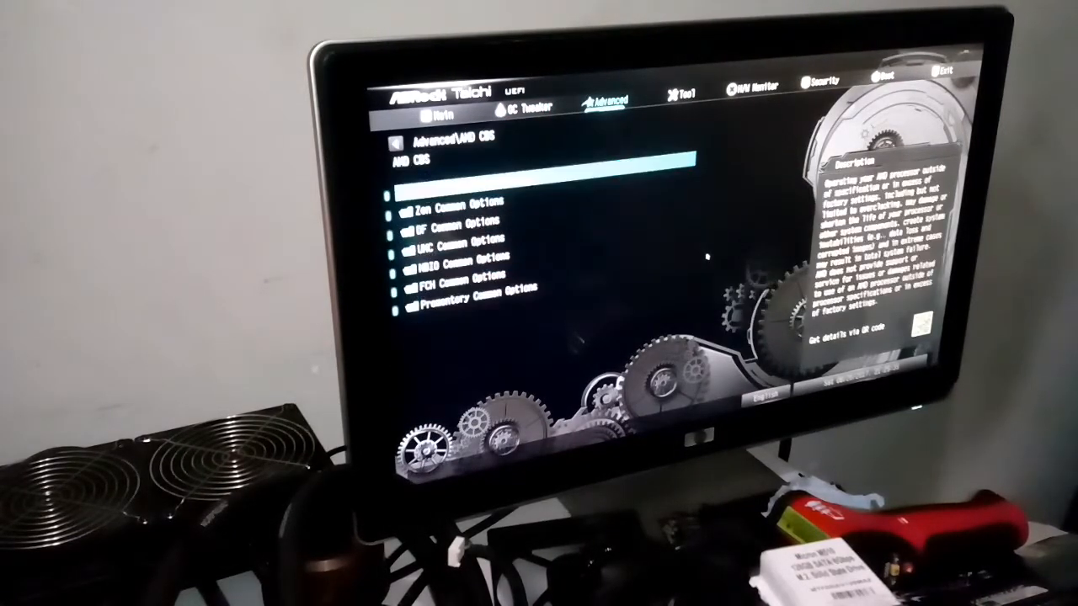
{"action": "left_click", "coordinate": [458, 203]}
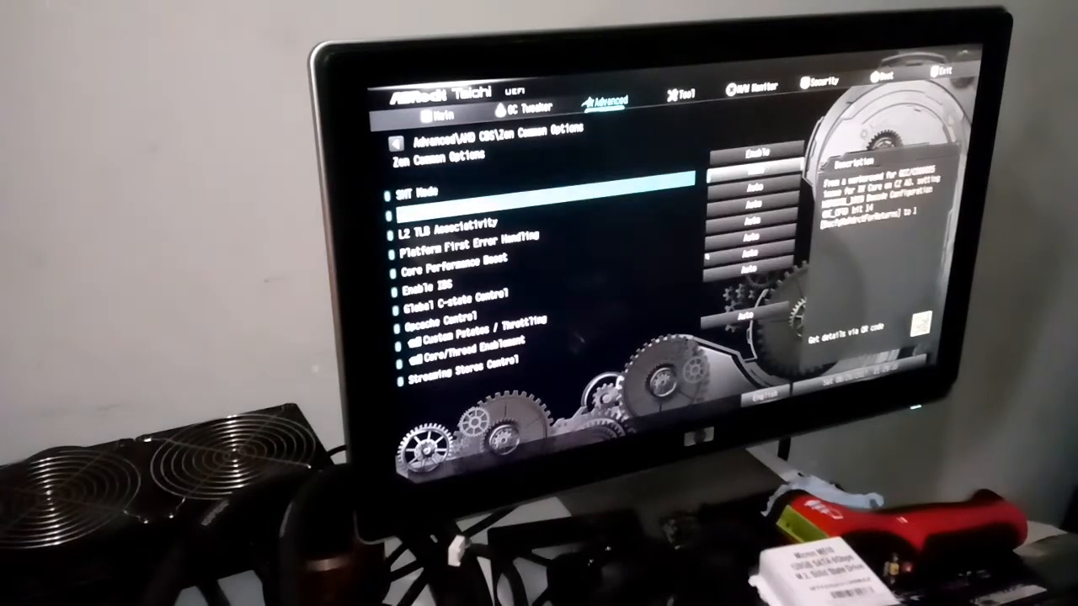